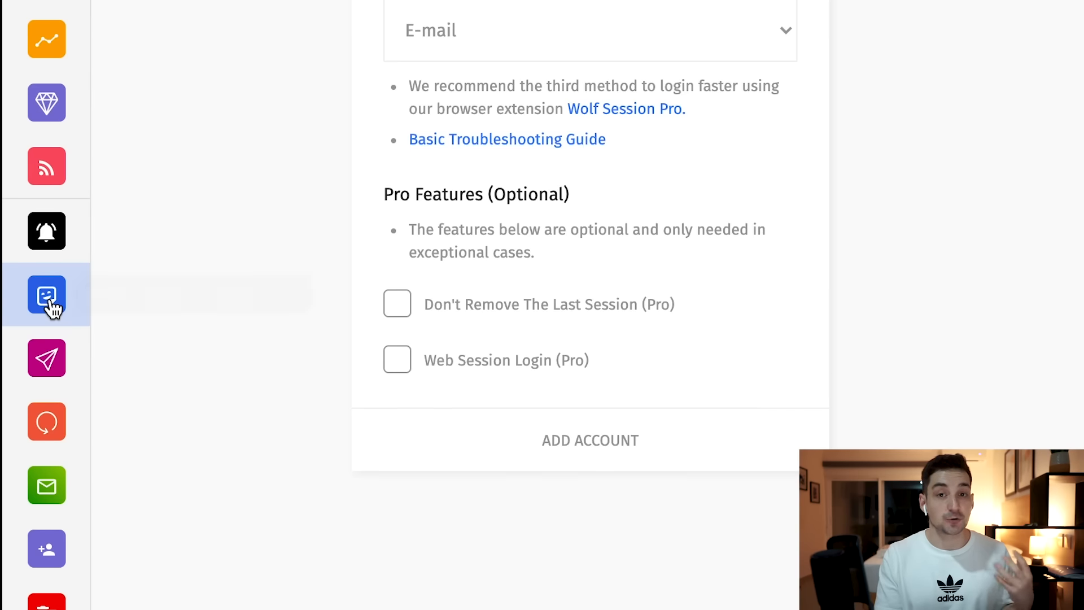
# - Leave the add-account page and switch to the Mass Story Engager Pro tool from the sidebar
pyautogui.click(46, 295)
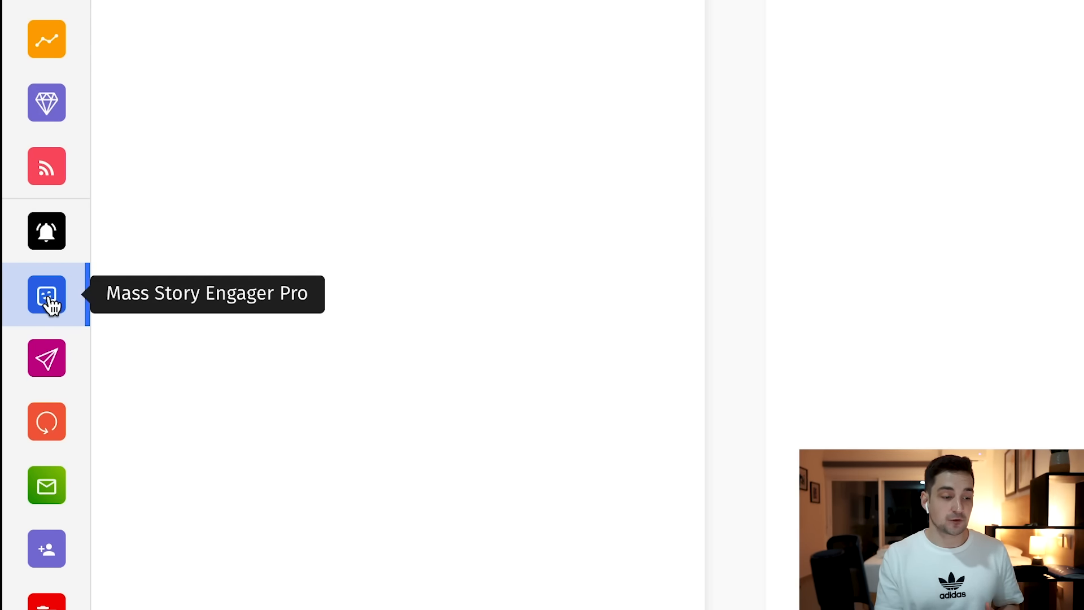
pyautogui.click(46, 296)
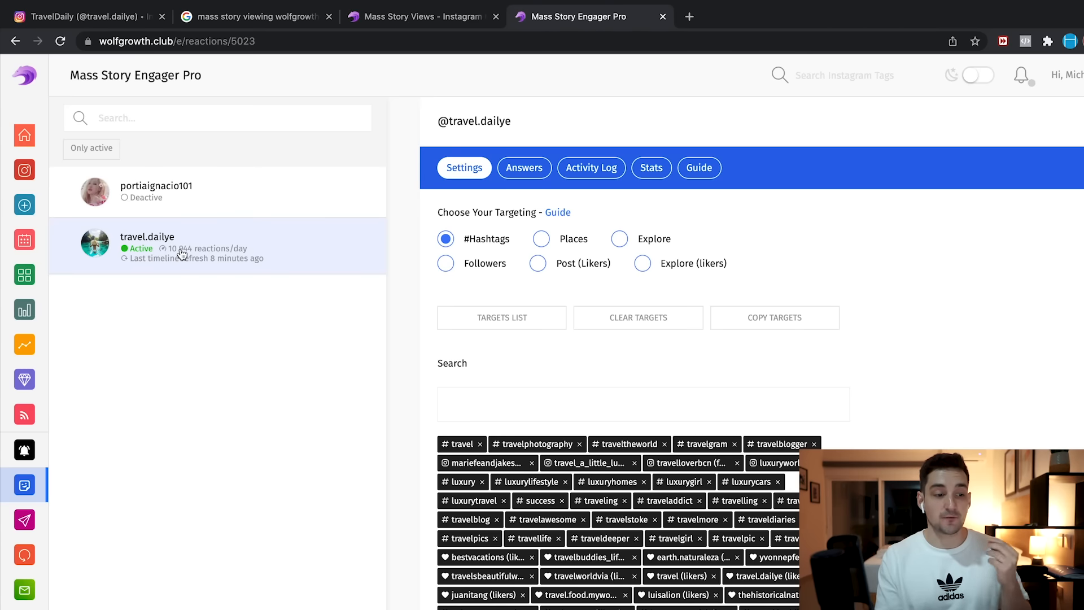
pyautogui.moveTo(233, 321)
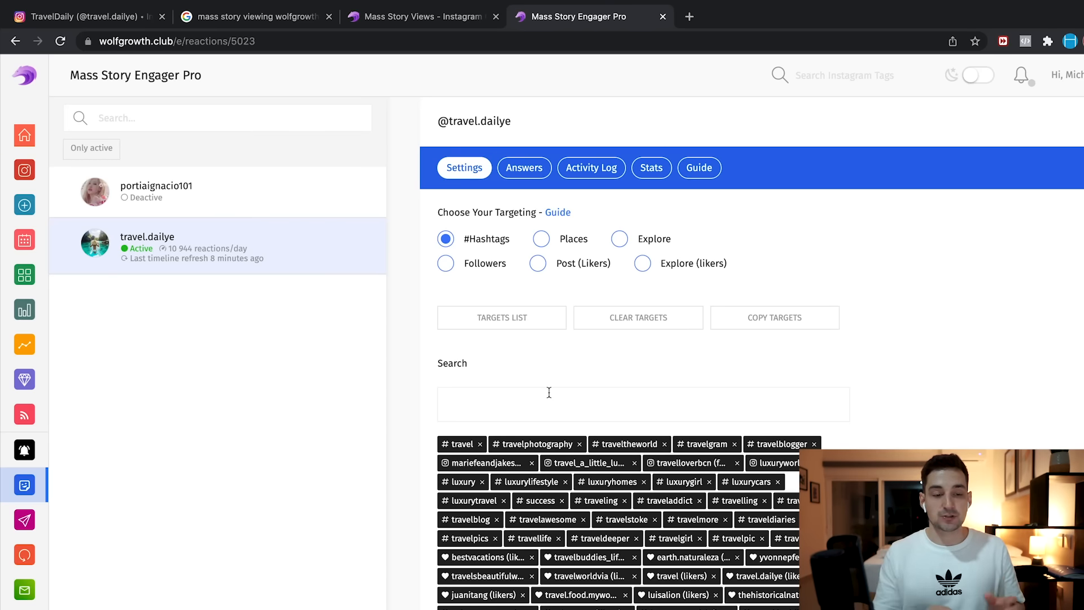
pyautogui.moveTo(577, 368)
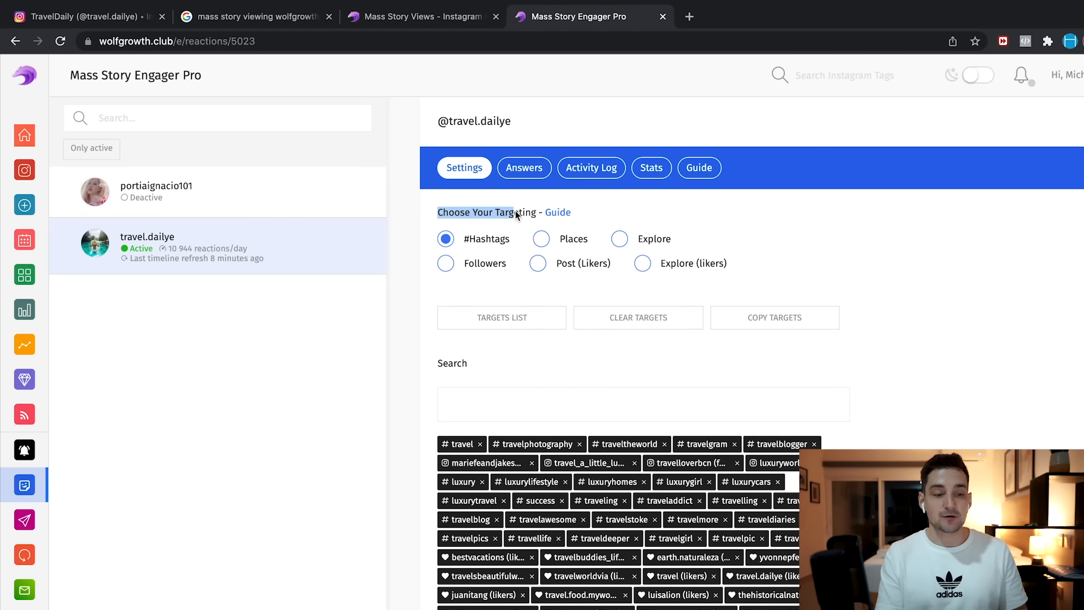
pyautogui.moveTo(541, 298)
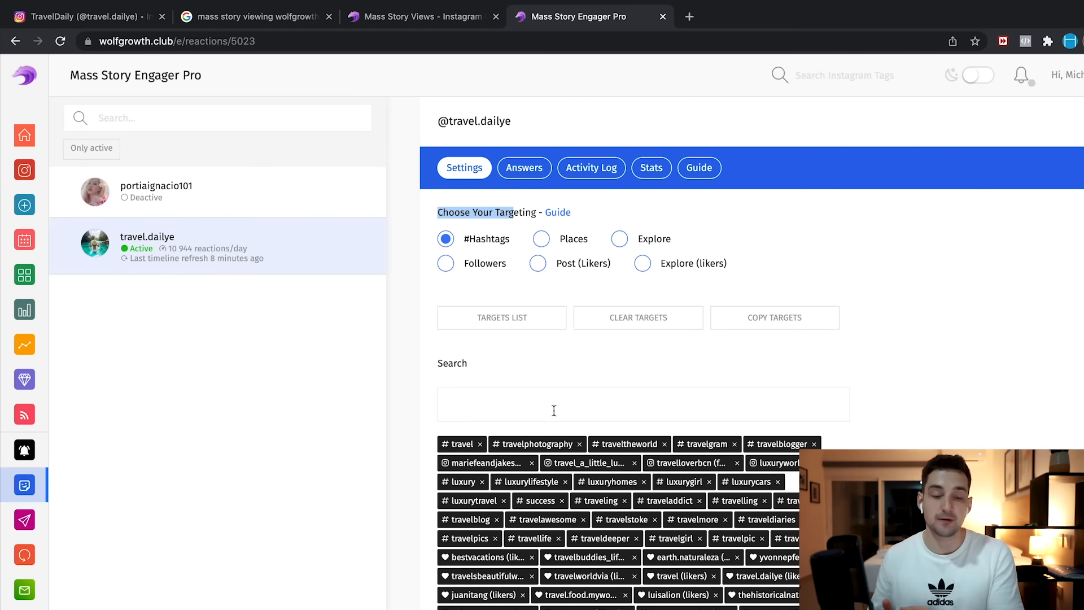
# - Choose Post (Likers) targeting and search 'travel', keeping 50 targets for travel.dailye
pyautogui.scroll(-3)
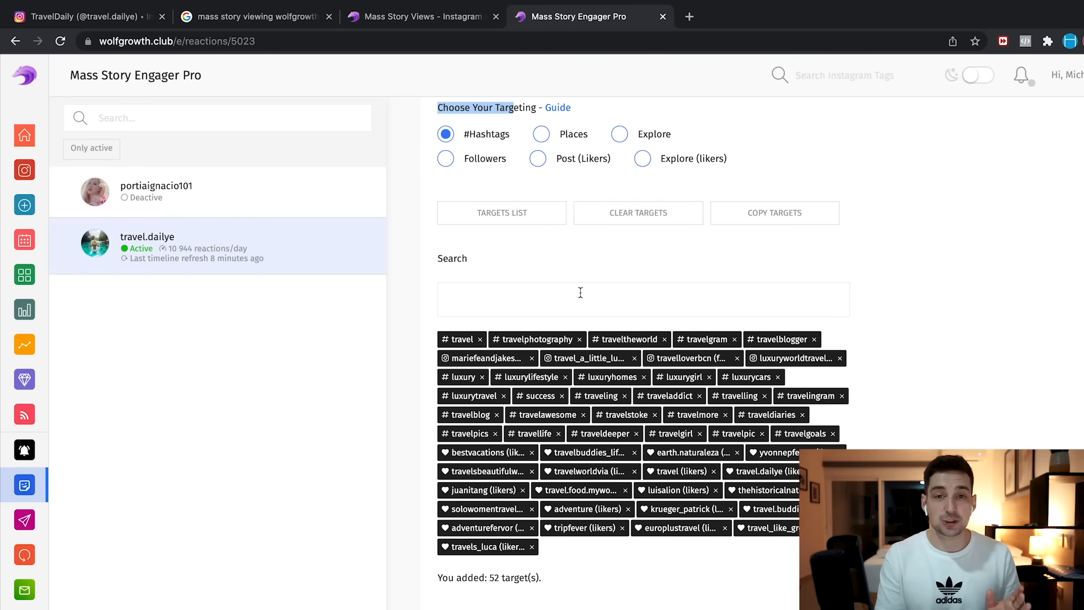
pyautogui.write('trav')
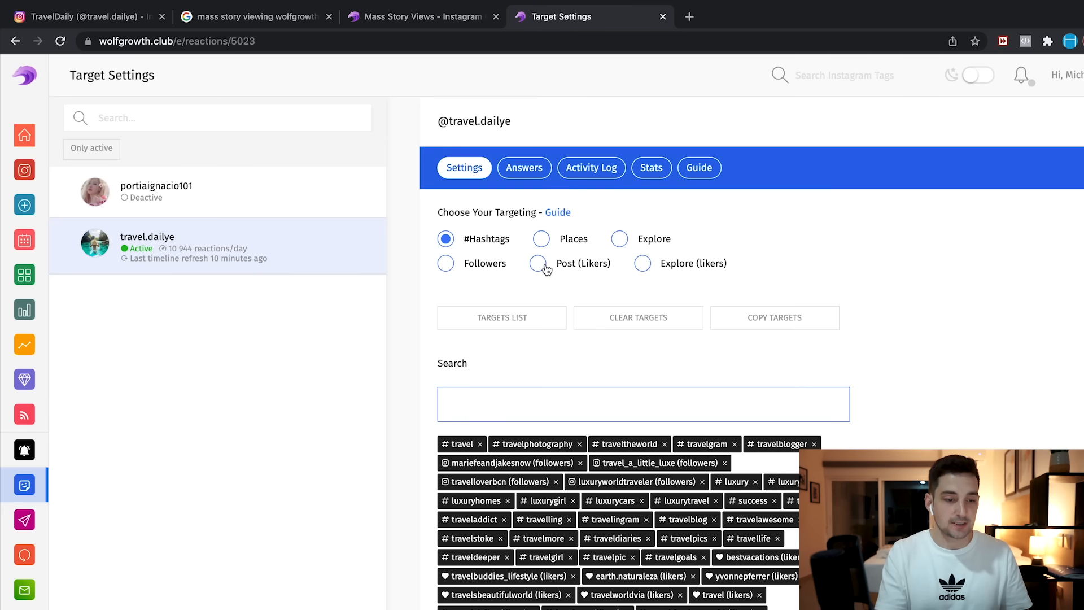
pyautogui.click(538, 263)
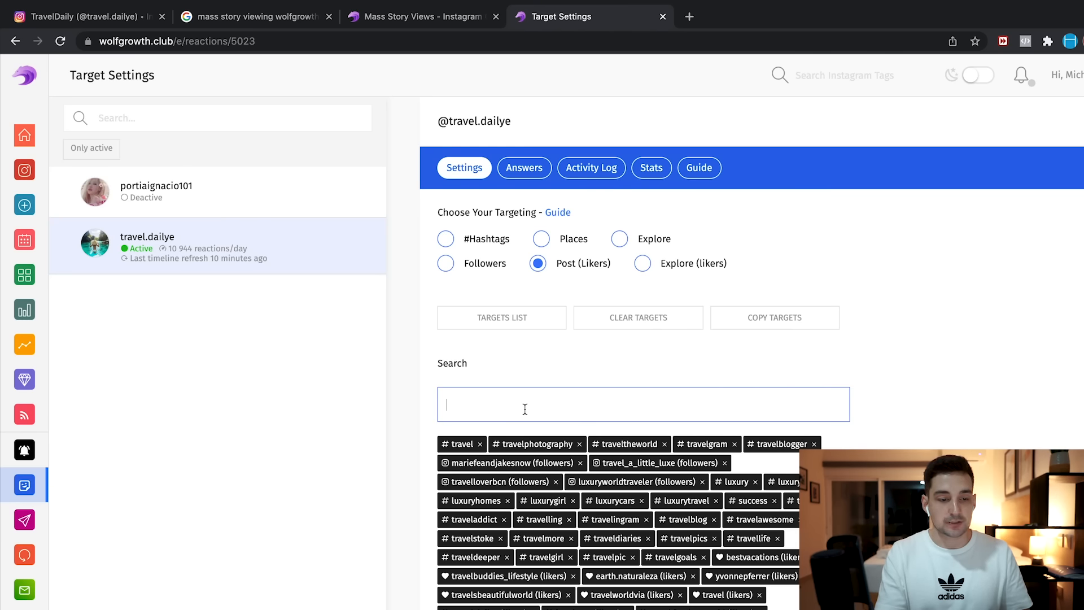
pyautogui.write('travel')
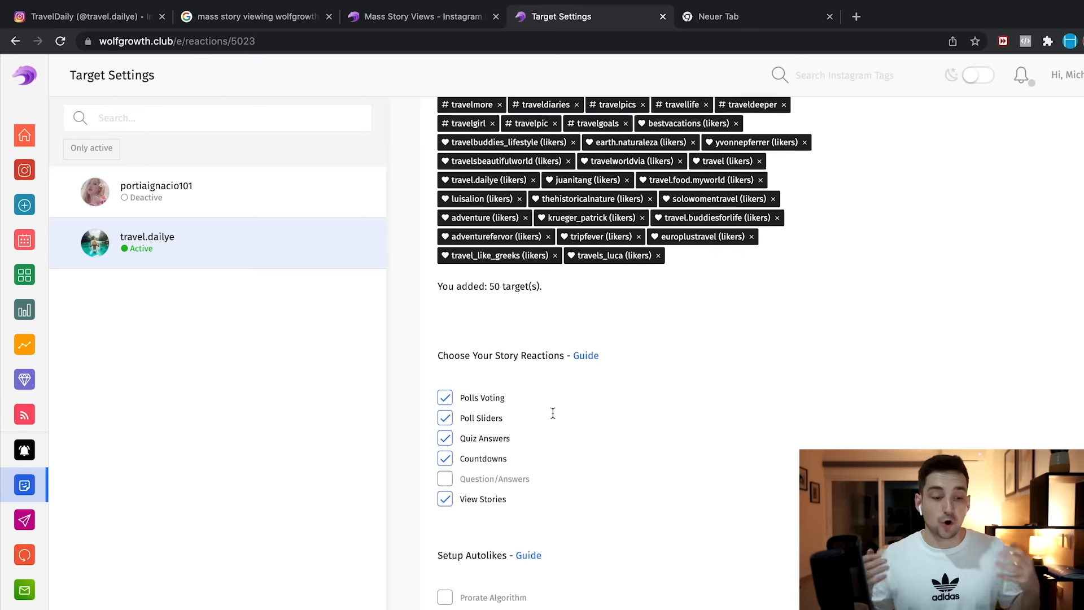
pyautogui.scroll(-3)
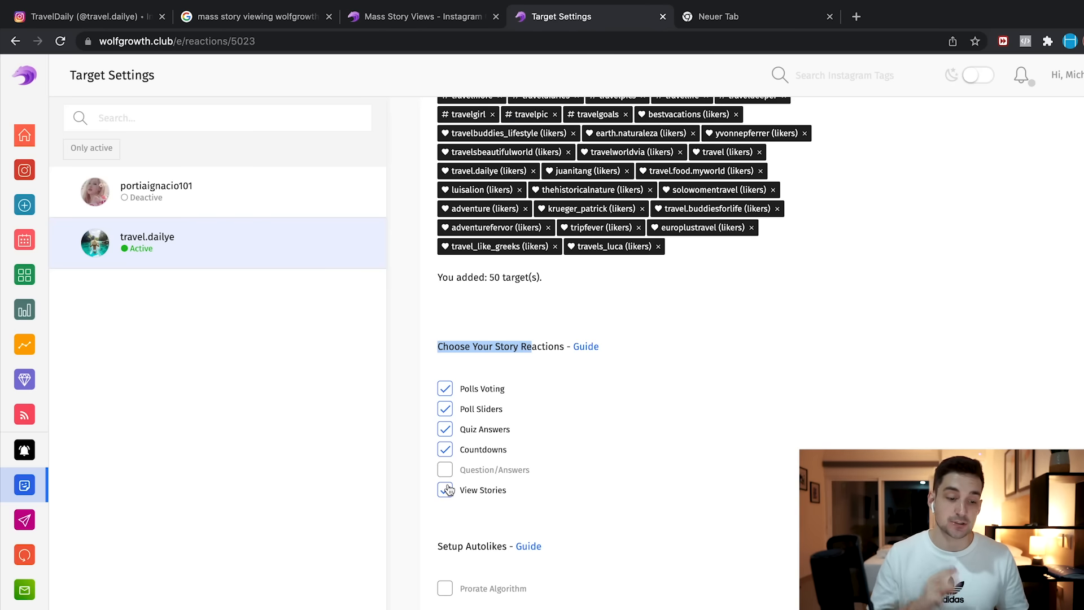
pyautogui.click(445, 489)
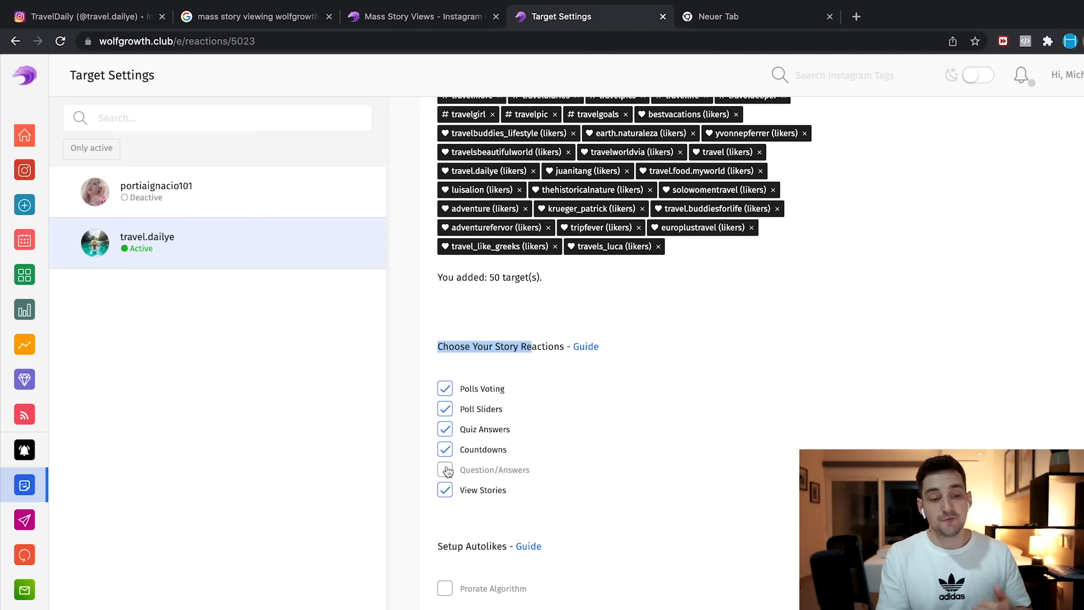
pyautogui.click(445, 470)
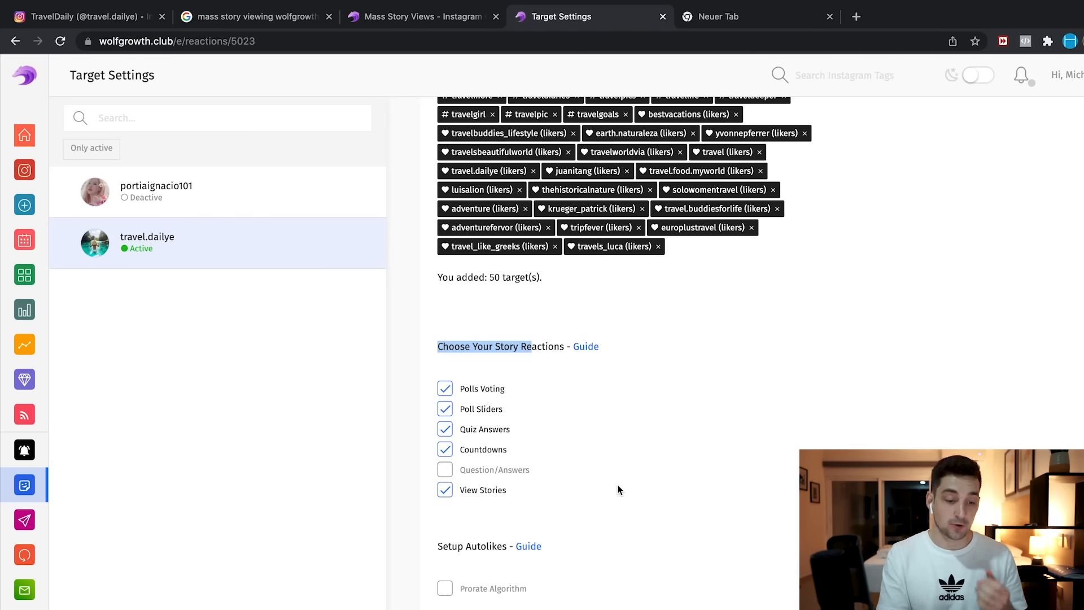
pyautogui.scroll(-3)
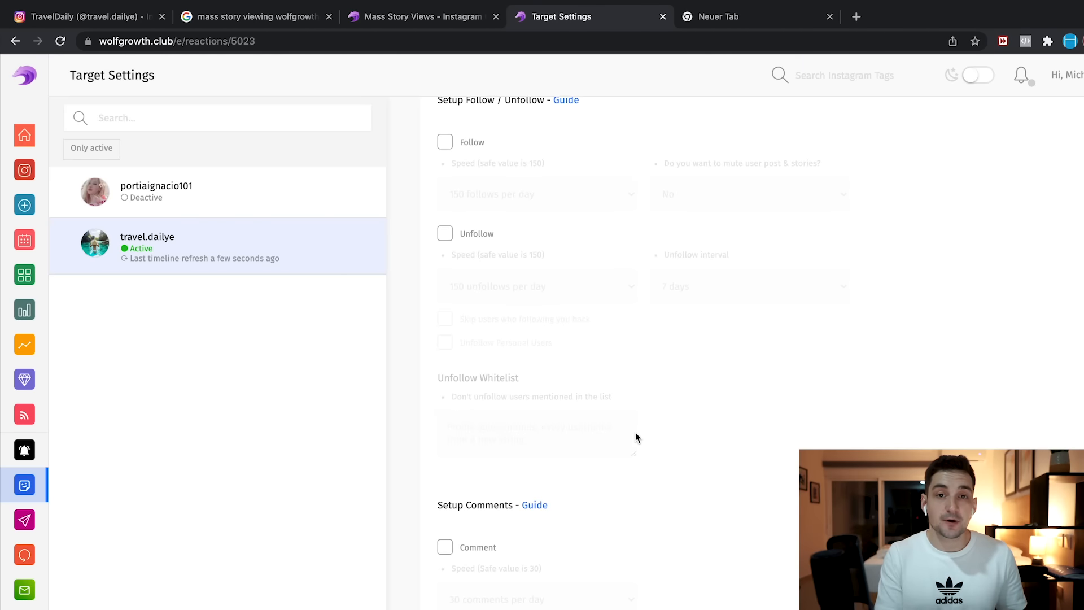
pyautogui.scroll(-3)
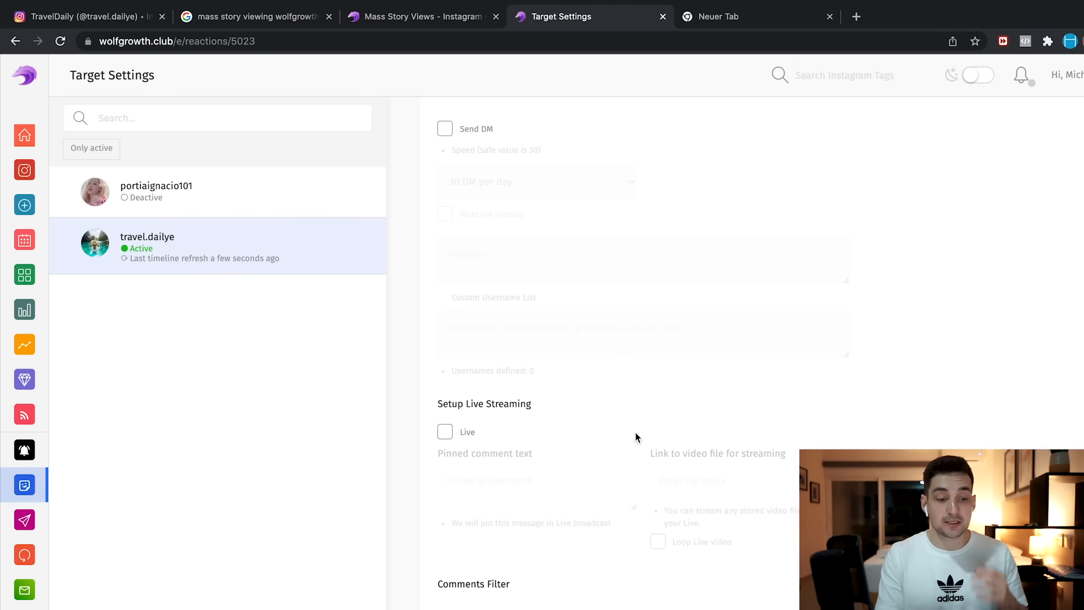
pyautogui.scroll(-3)
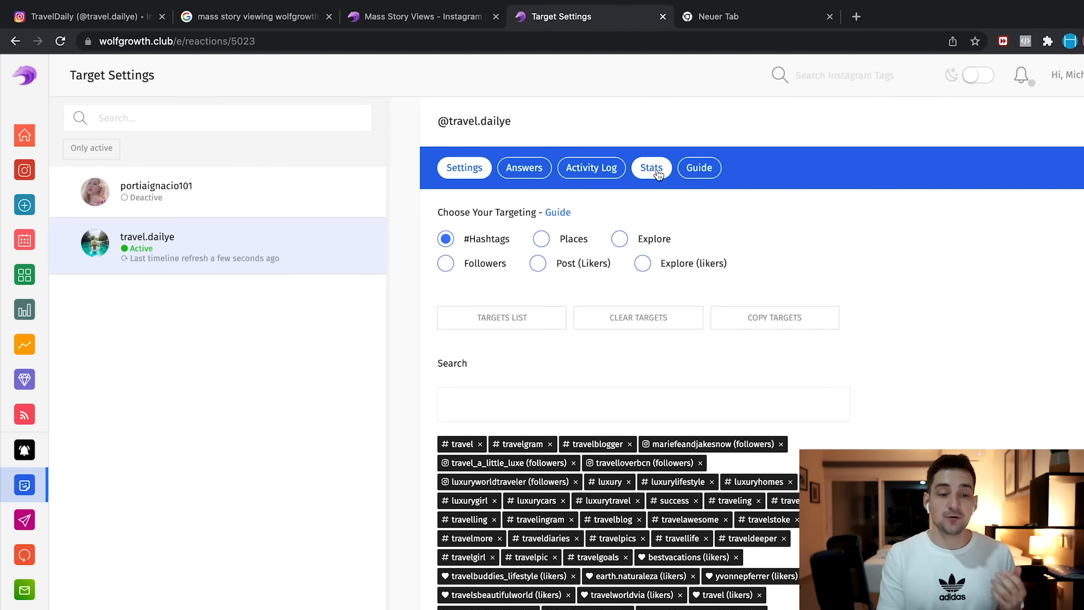
# - View the Stats page showing today's per-target reactions for travel.dailye totalling 1,007
pyautogui.click(651, 167)
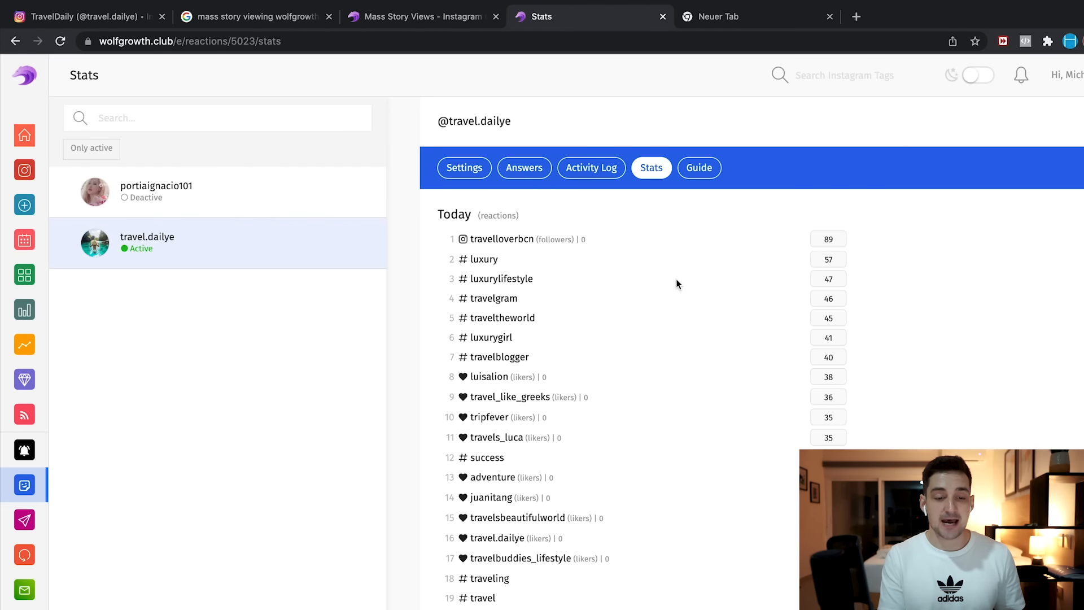
pyautogui.moveTo(643, 515)
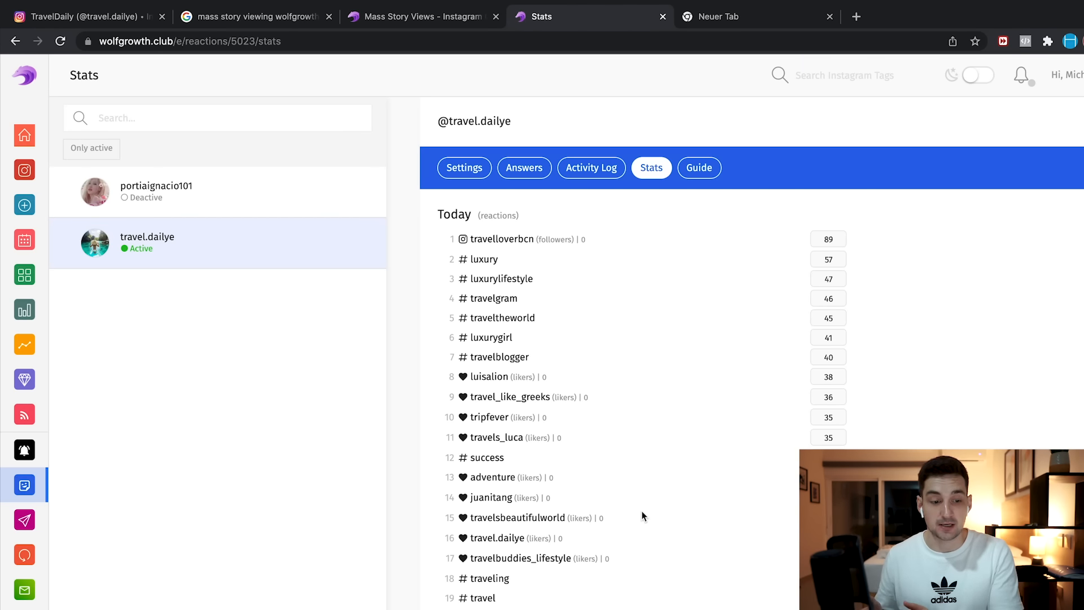
pyautogui.scroll(-3)
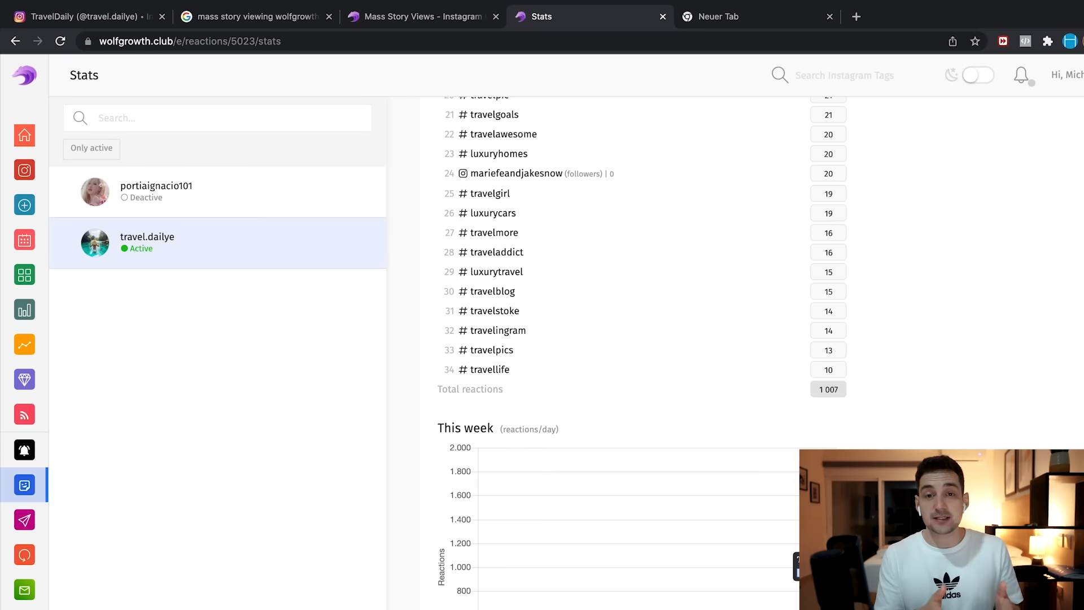